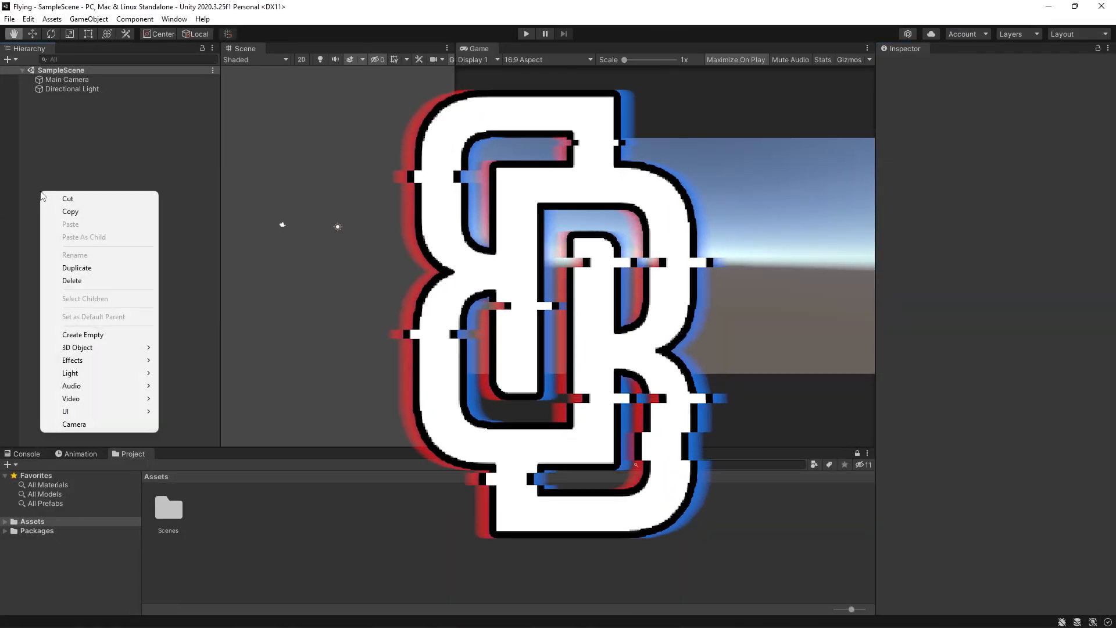
- Build the cube-based plane with PlaneMat 1 and attach a new script named Flying
click(77, 348)
text(Flying)
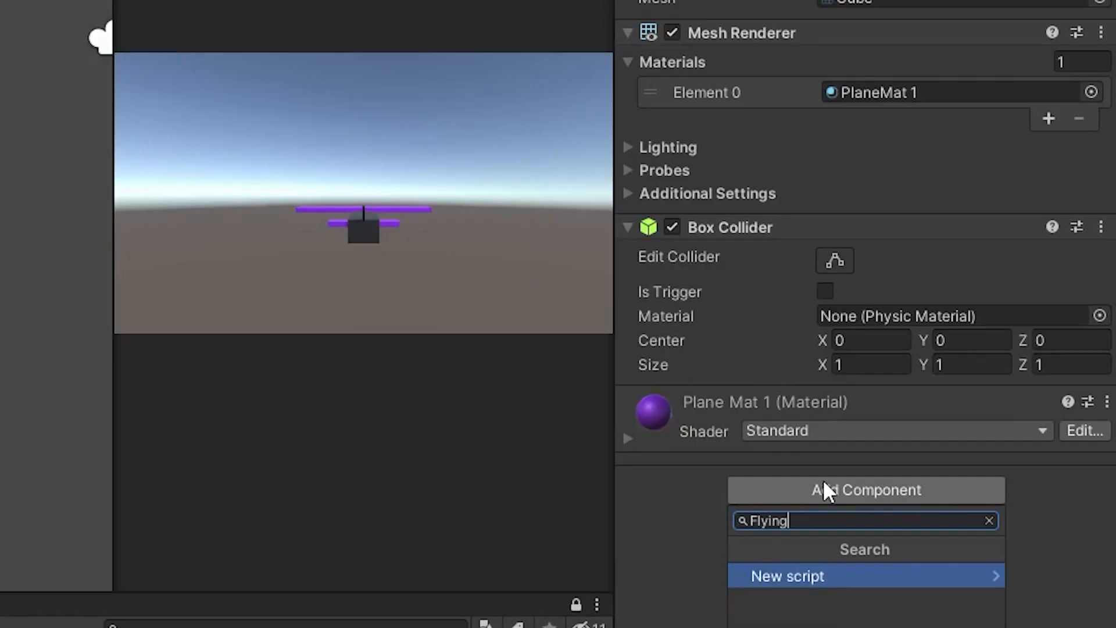
click(787, 576)
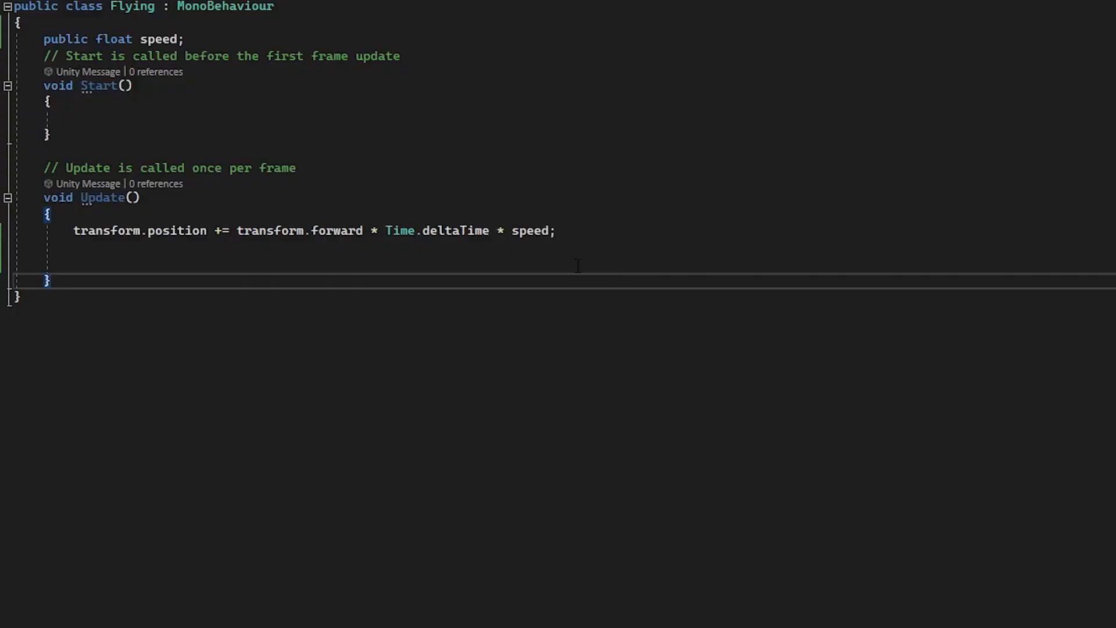
- Add transform.Rotate driven by Input.GetAxis("Vertical") in Update
text(transform.ro)
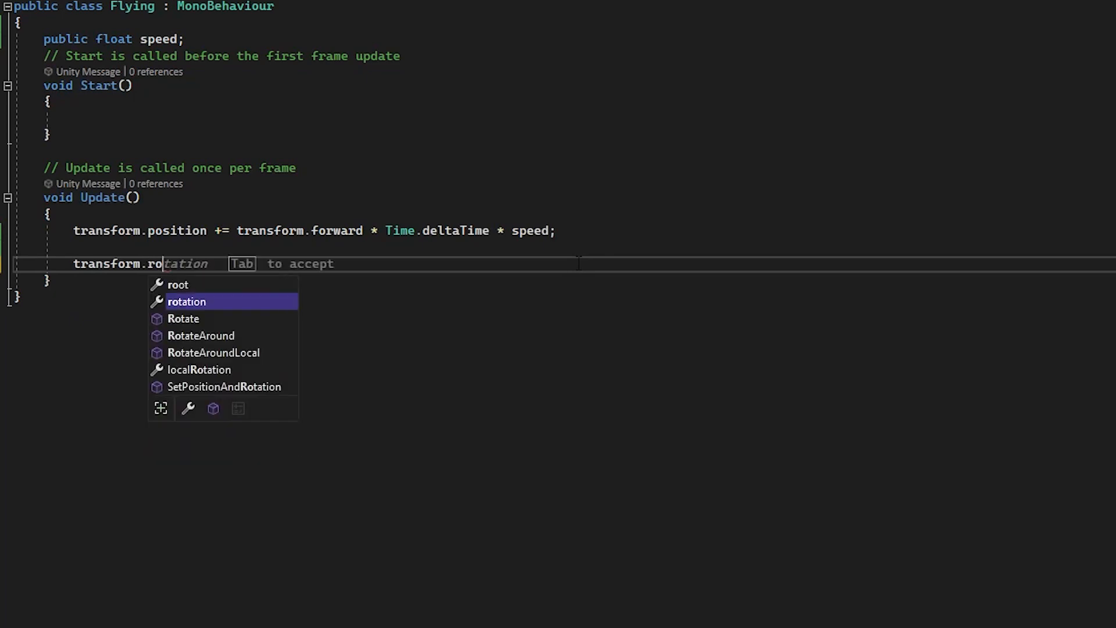
text(Rotate(Input.get)
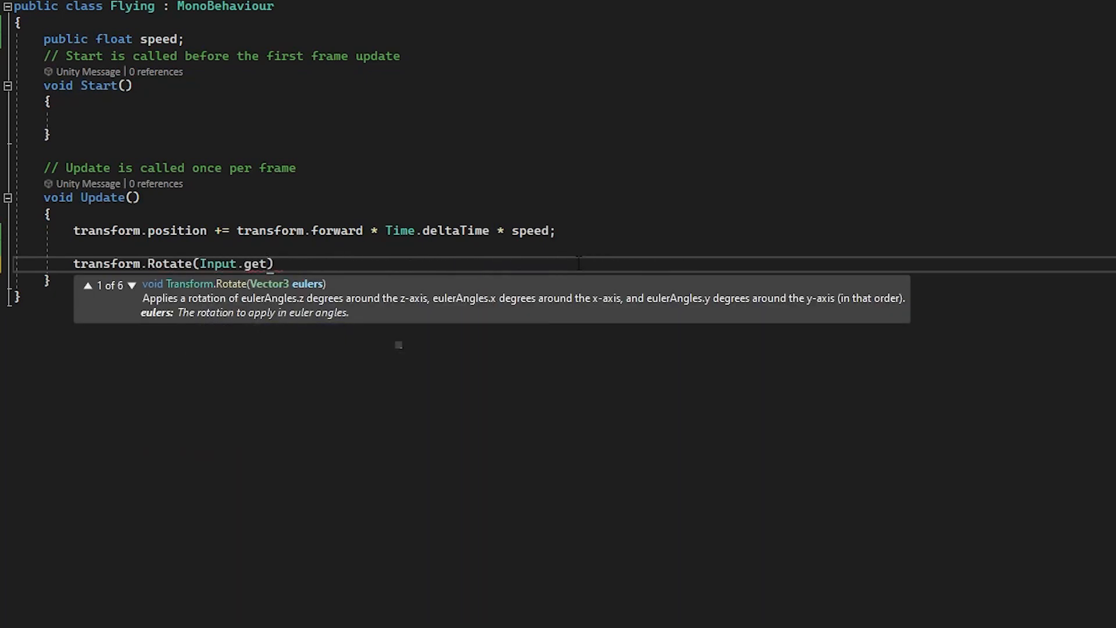
text(Axis("Vertical"),)
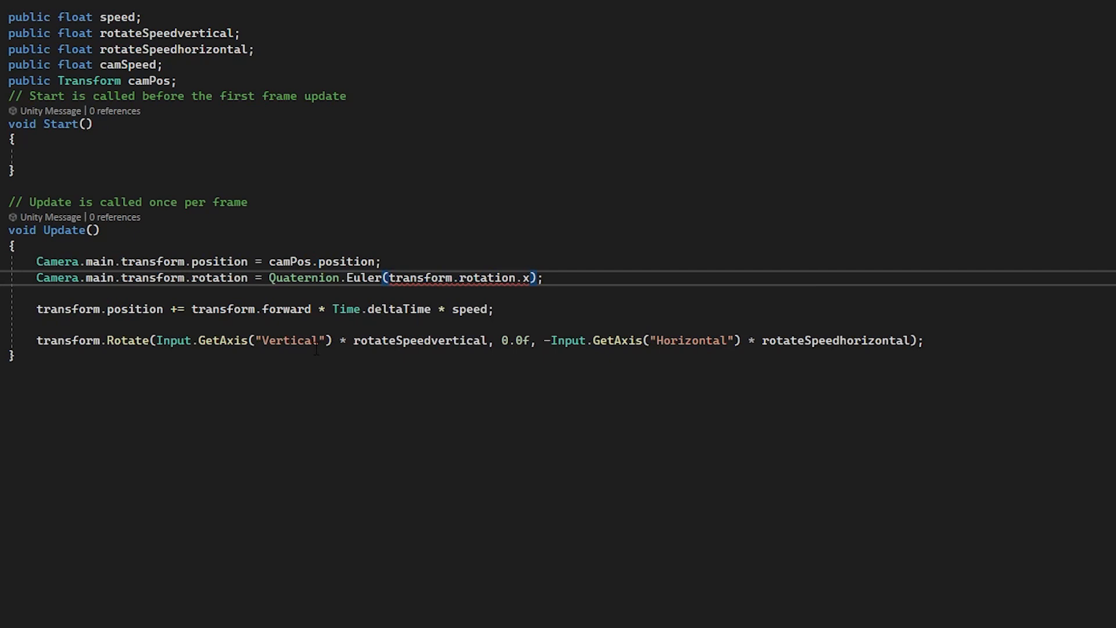
- Match Camera.main's rotation to the plane's rotation, replacing the plane's x rotation reference
text(, transform.rotation.y, transform.rotation.z)
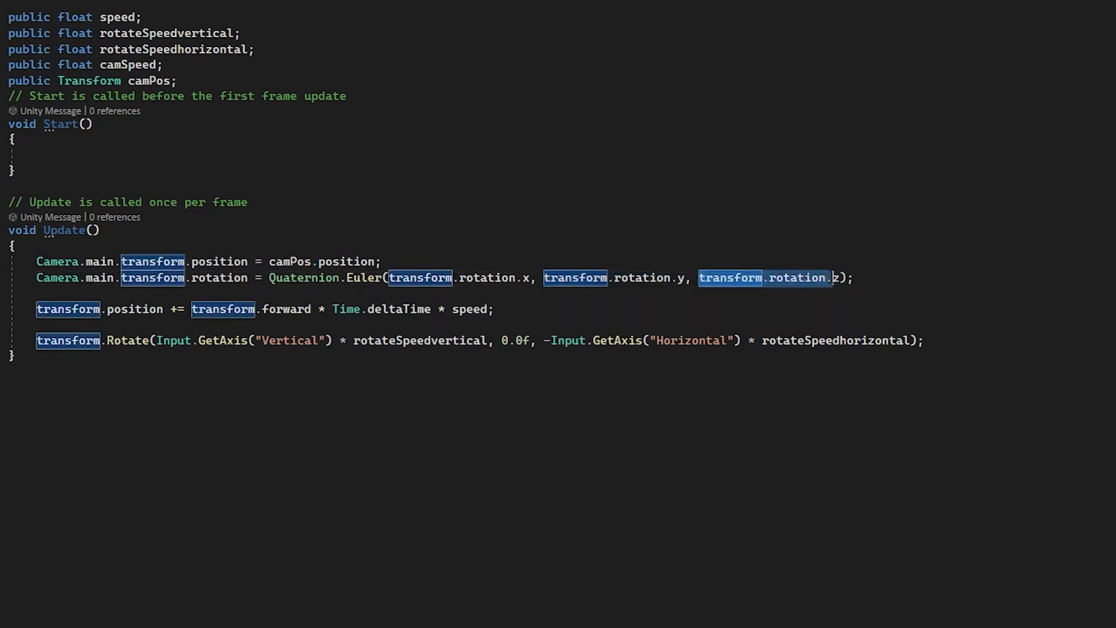
text(c)
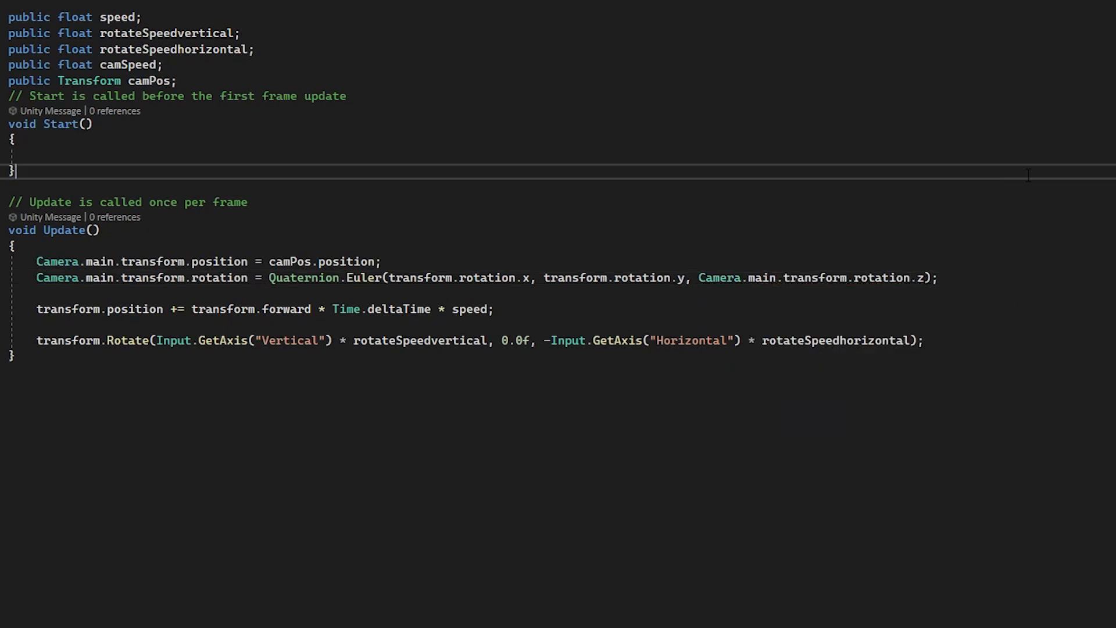
double_click(491, 277)
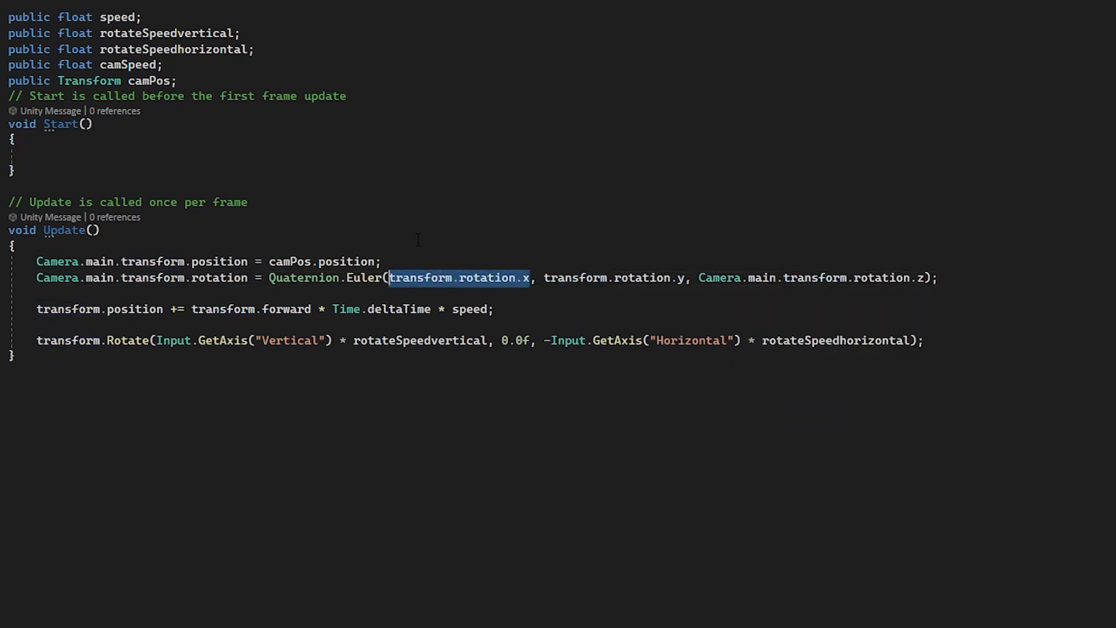
text(Camera.main.transform.rotation.)
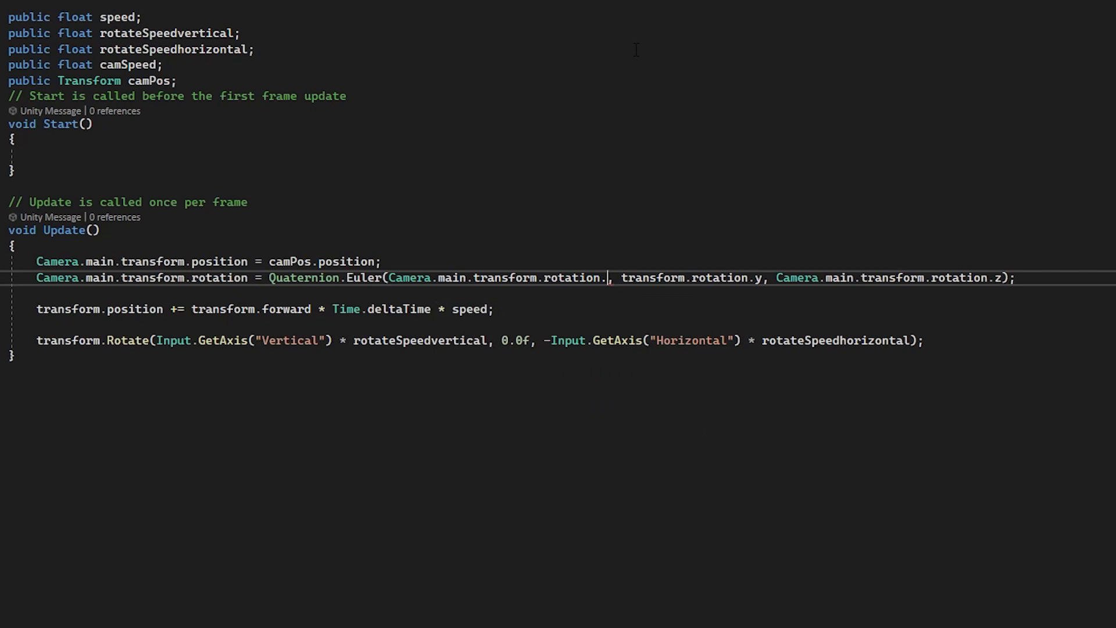
text(x)
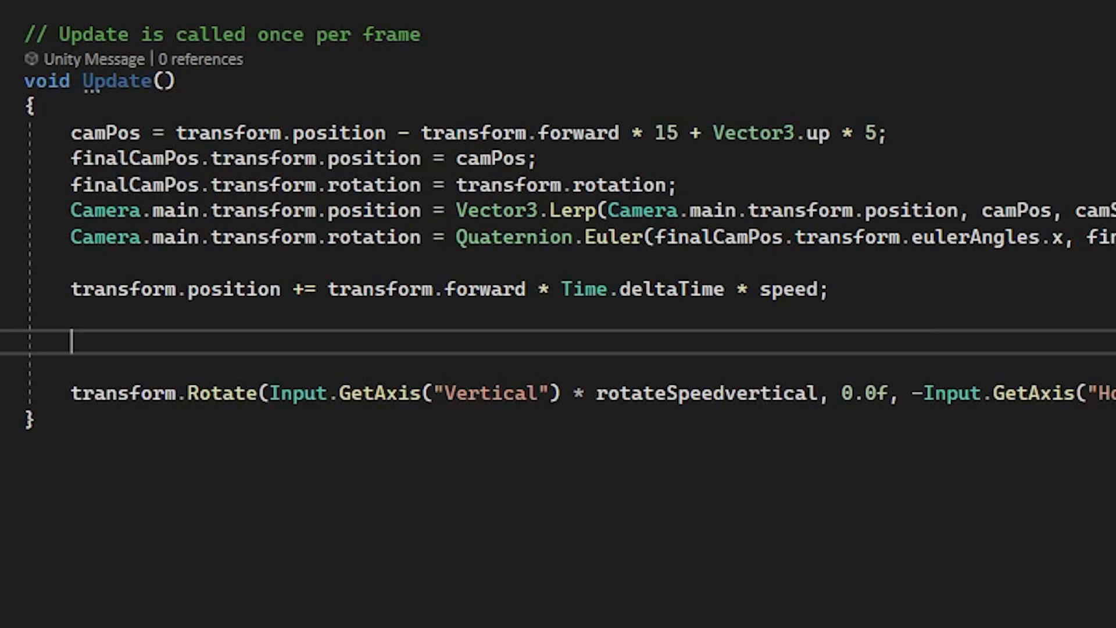
- Add speed -= transform.forward.y * Time.deltaTime * 50.0f; so climbing slows and diving accelerates
text(speed = 0;)
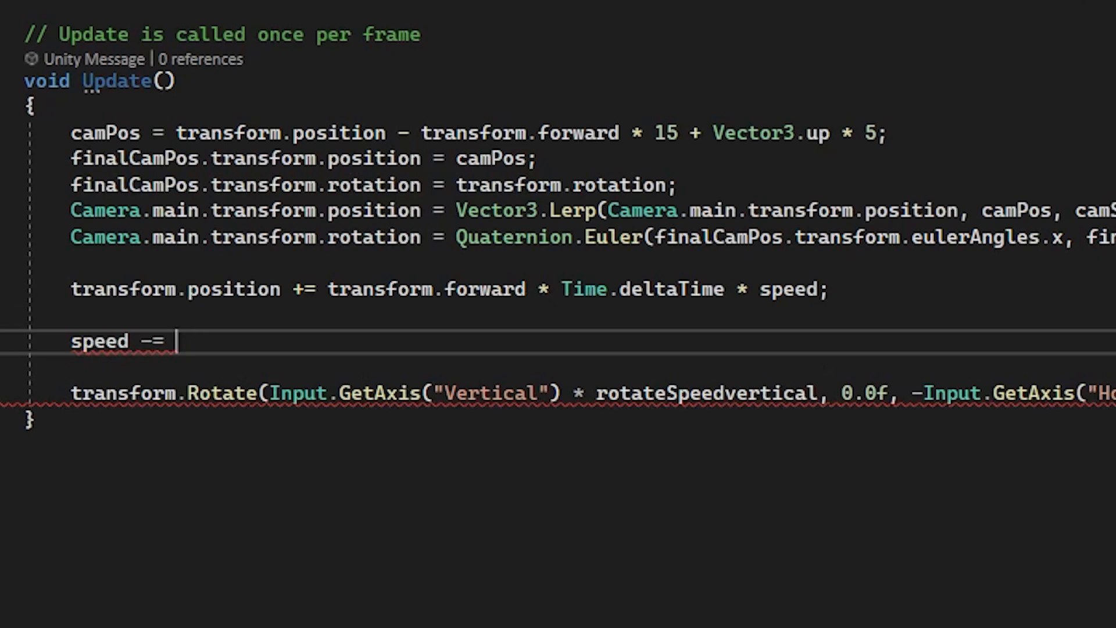
text(transform.forward.)
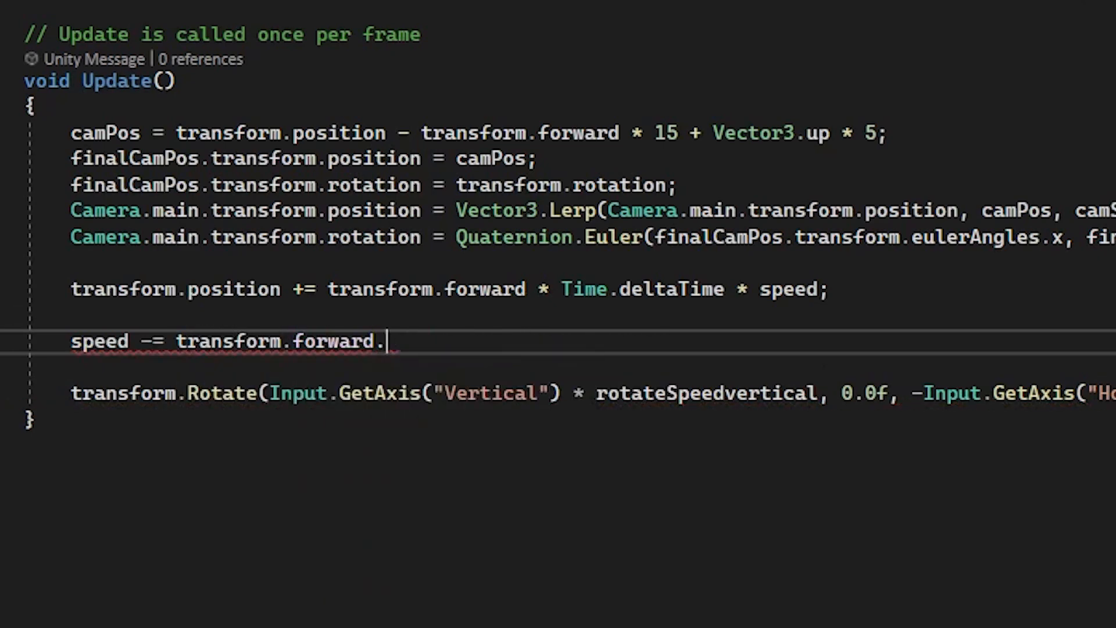
text(y * time.deltaTime * 50)
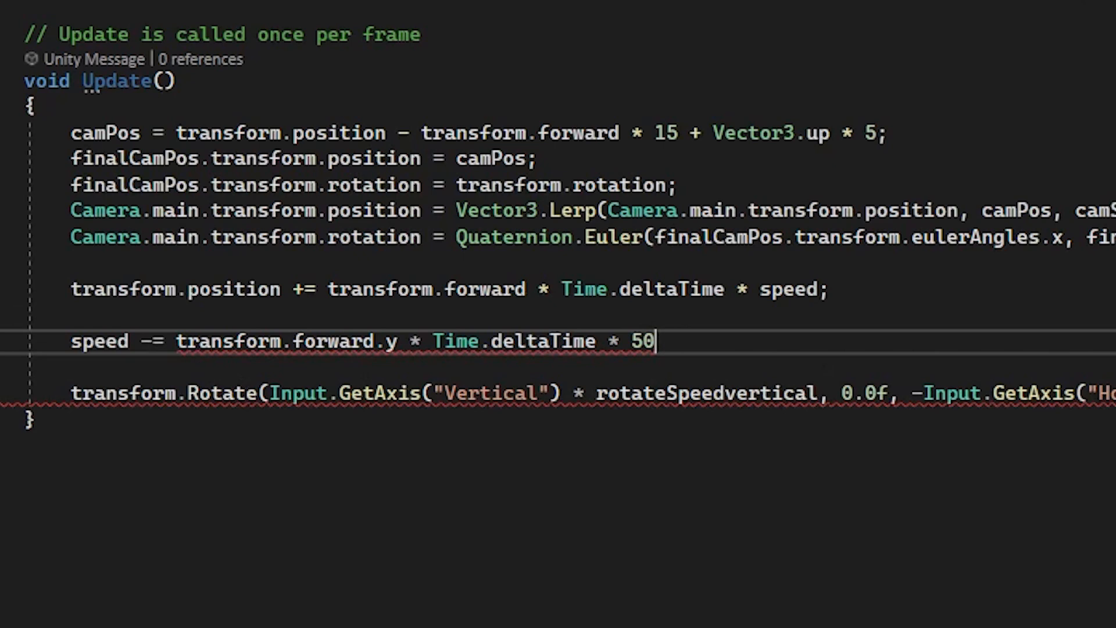
text(.0f;)
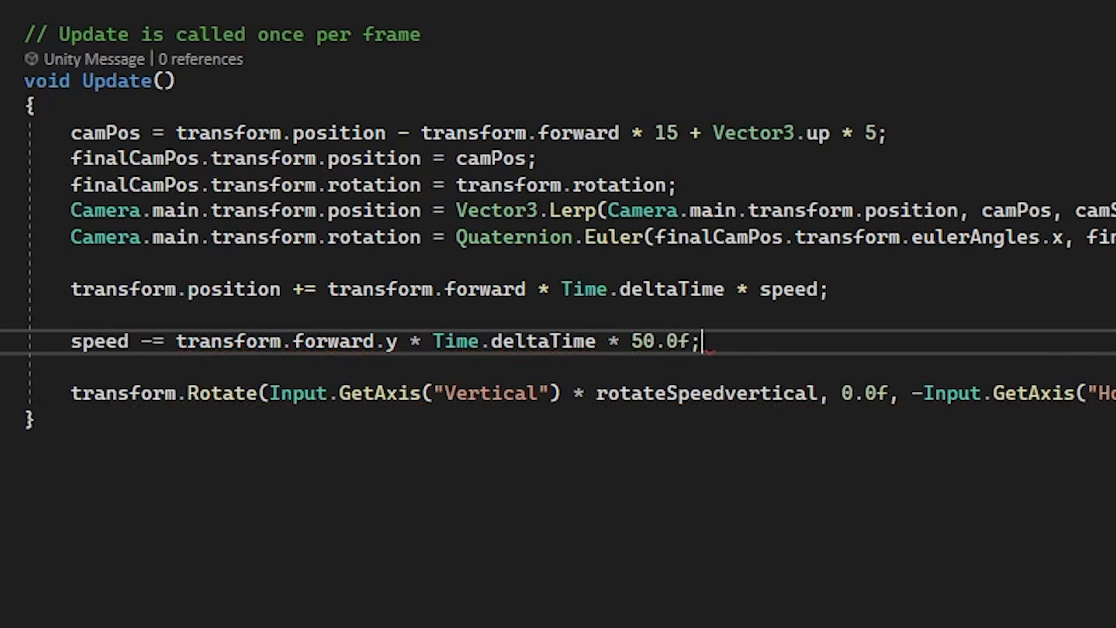
click(33, 106)
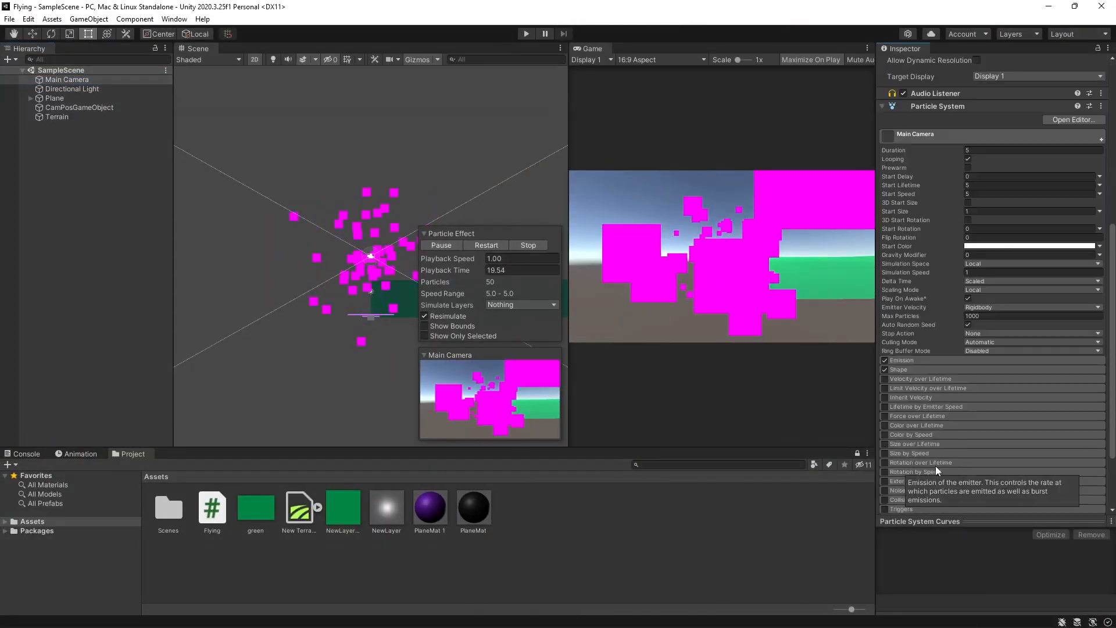
- Set the emitter Shape to Donut with Radius 18.25 and Spherize Direction 0.58
scroll(down, 3)
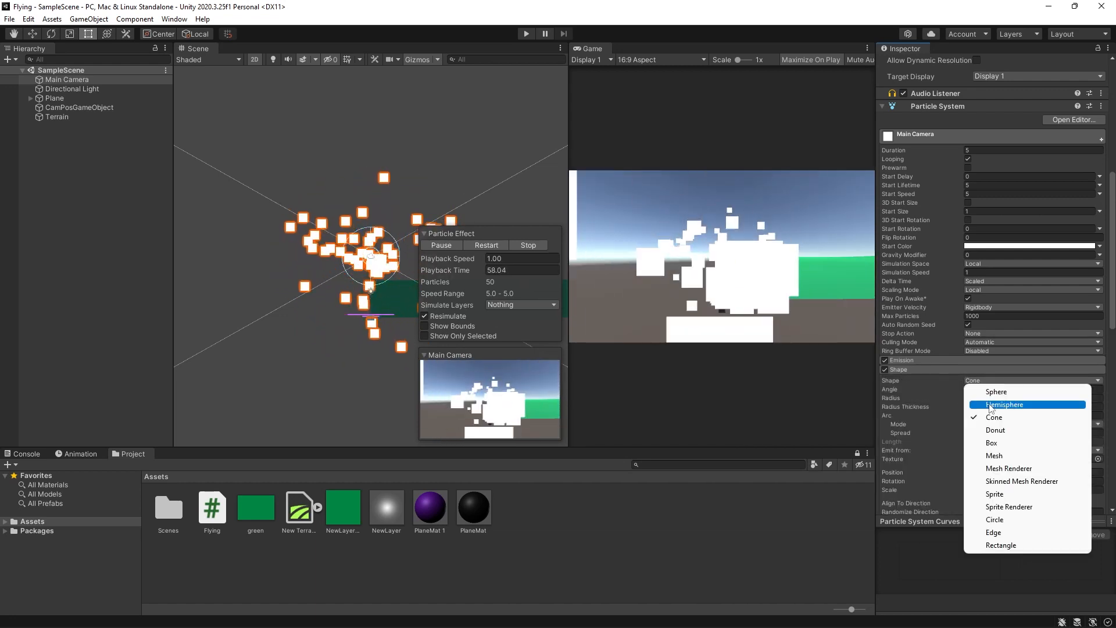
click(995, 430)
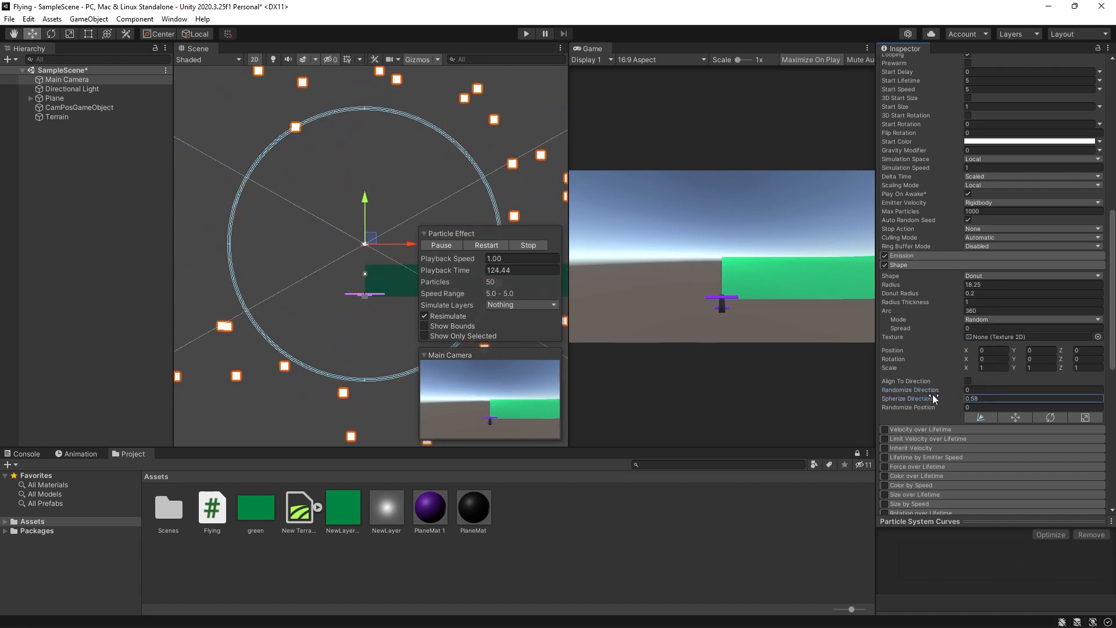
click(67, 79)
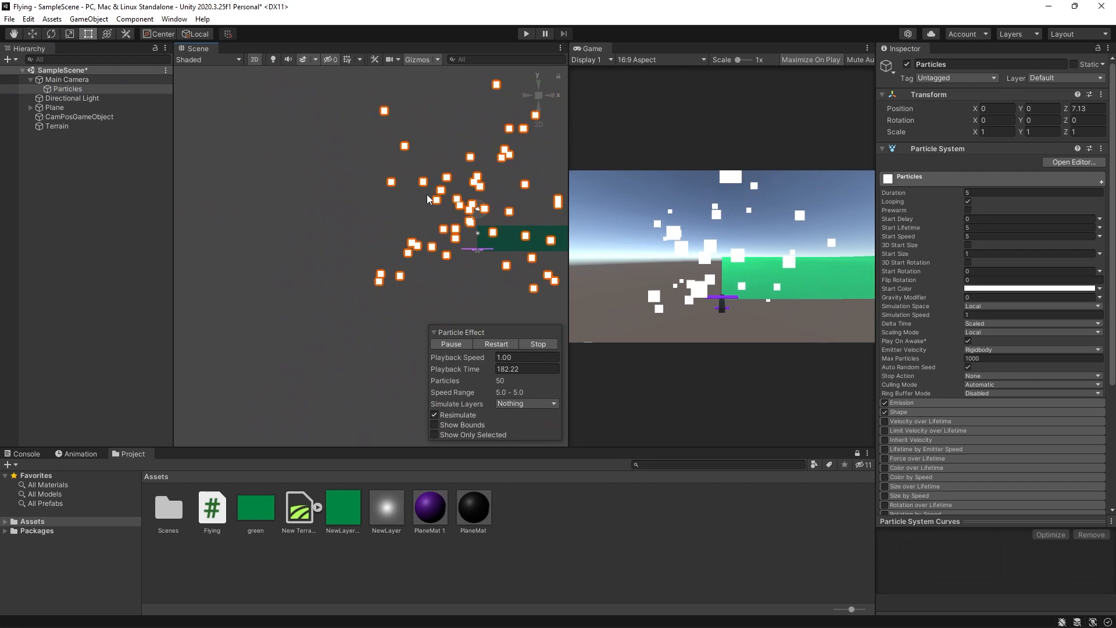
- Create a child Particles object under Main Camera holding the particle system
click(898, 411)
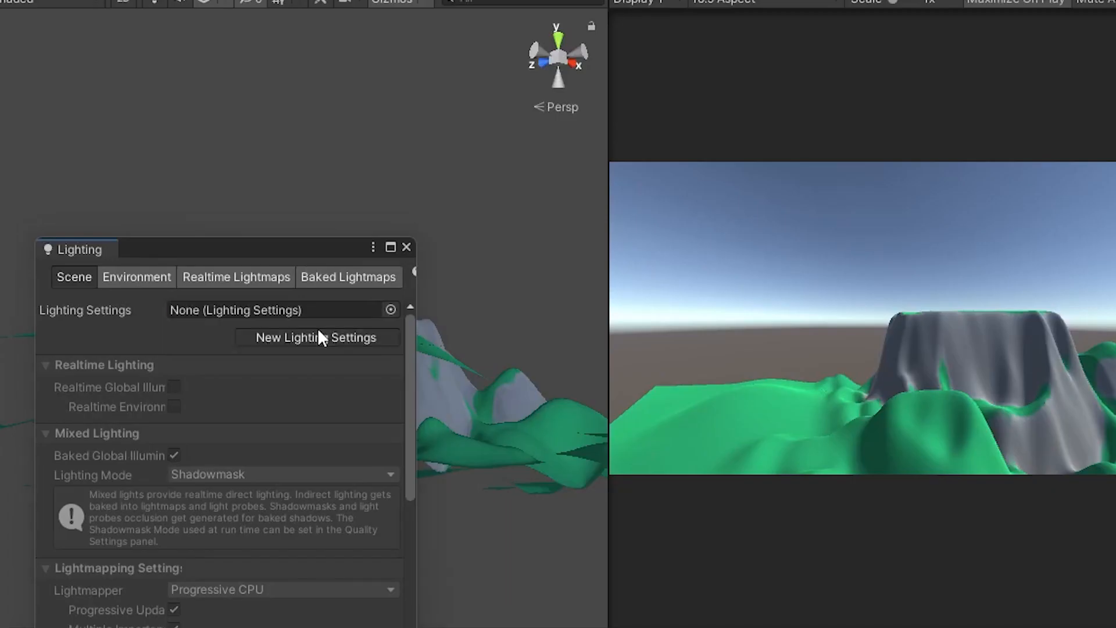
- In Lighting's Environment settings, enable Linear fog ending at 2000 with a green colour
click(136, 277)
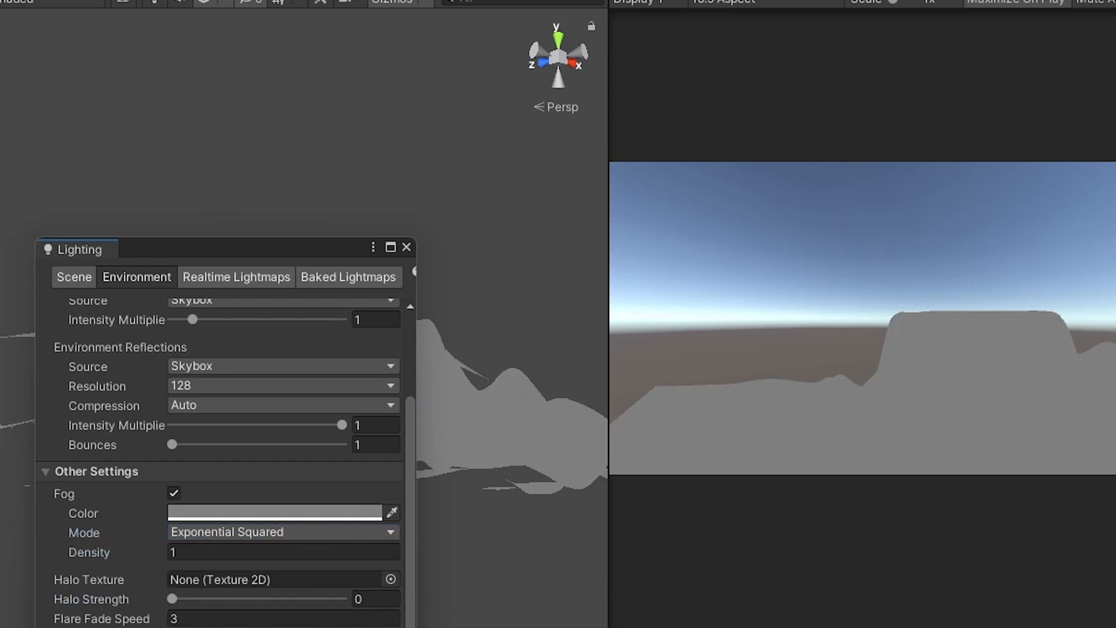
click(275, 513)
text(2000)
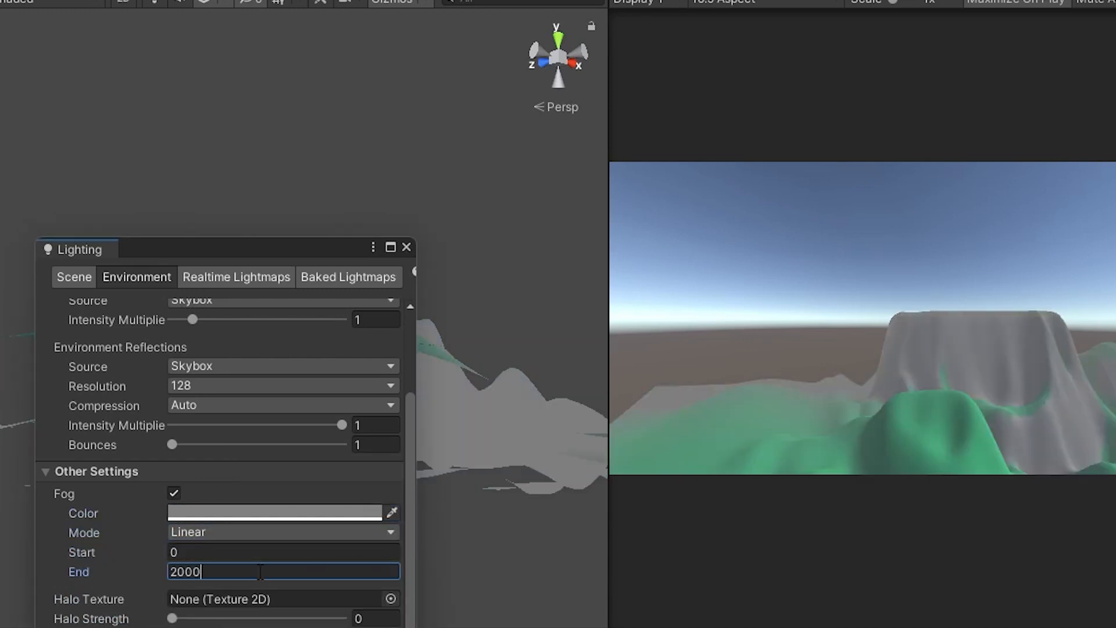
click(274, 512)
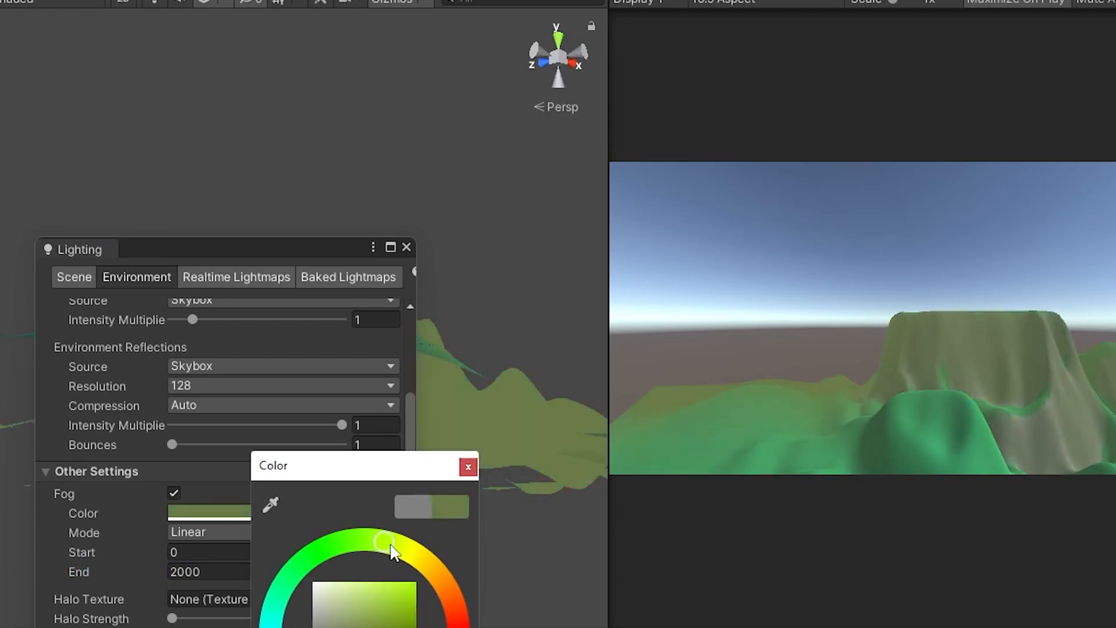